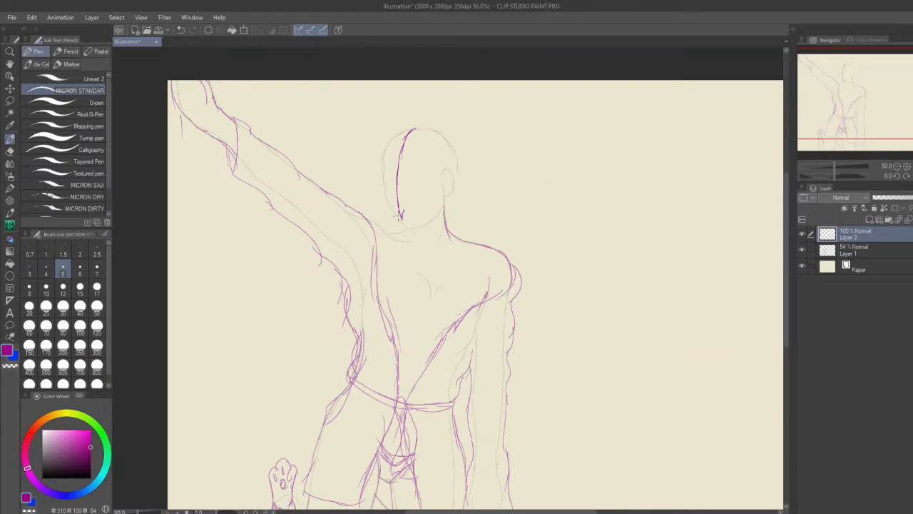
- Ink purple lineart over the head of the rough sketch on Layer 2
left_click_drag(389, 207, 436, 214)
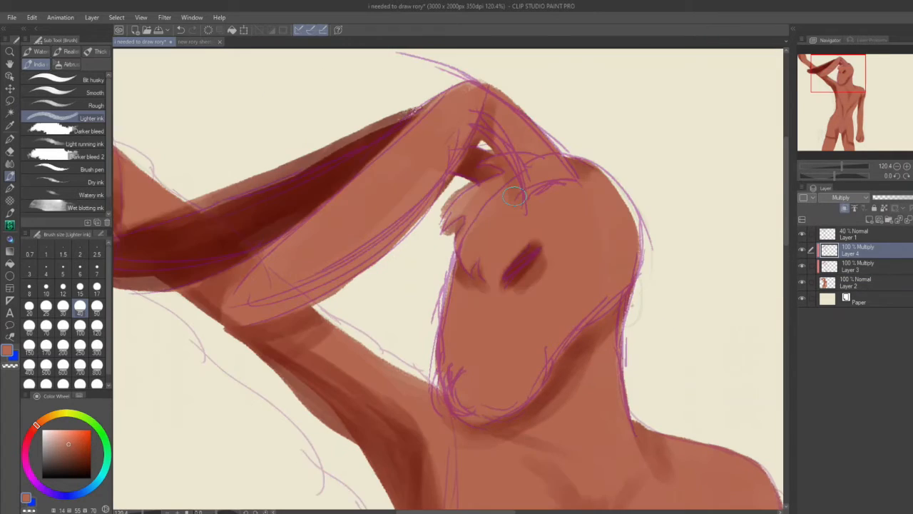
- Paint a dark curved lash stroke across the eye mark on the face
scroll("down", 3)
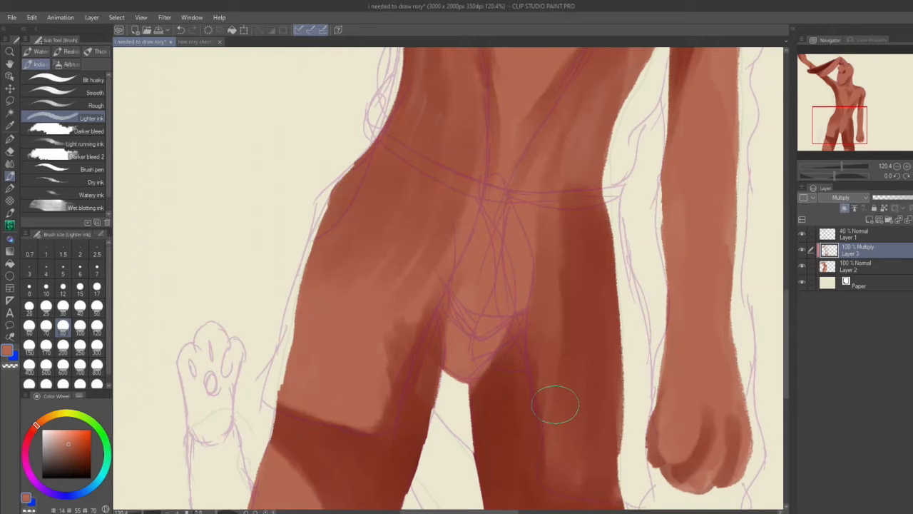
mouse_move(560, 409)
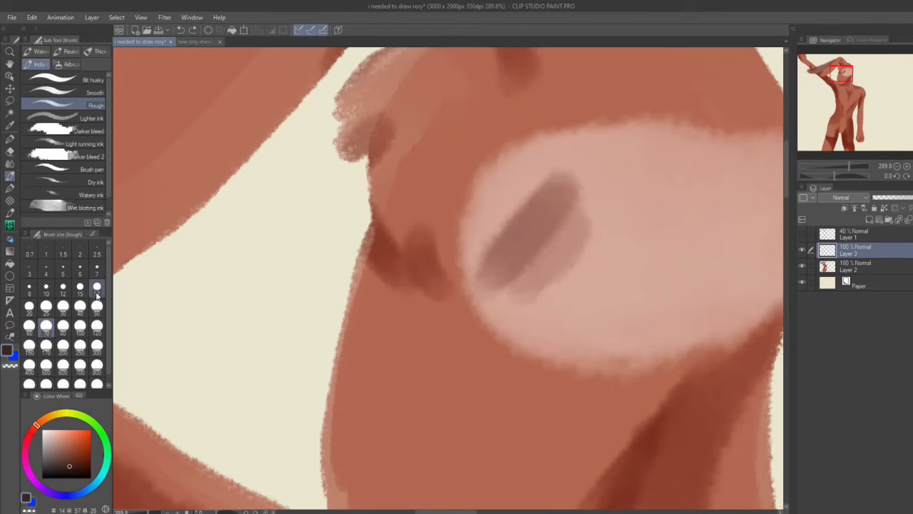
left_click_drag(485, 300, 578, 171)
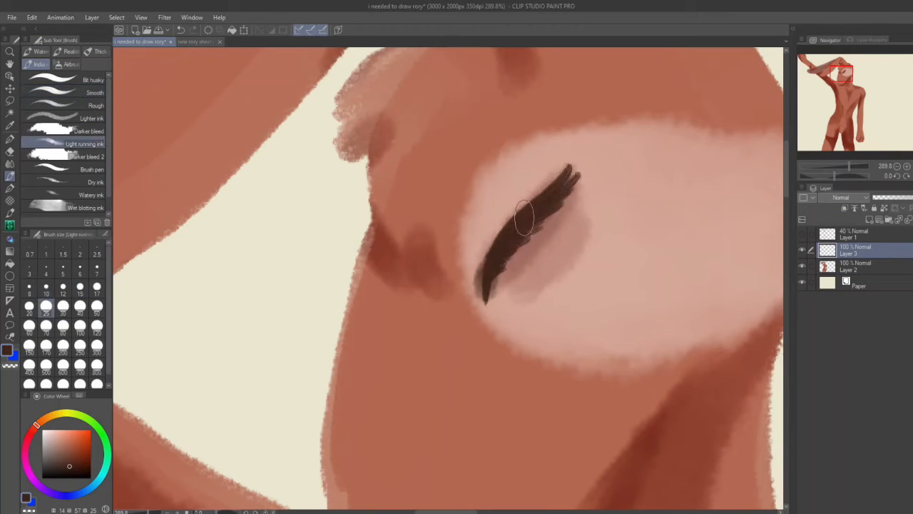